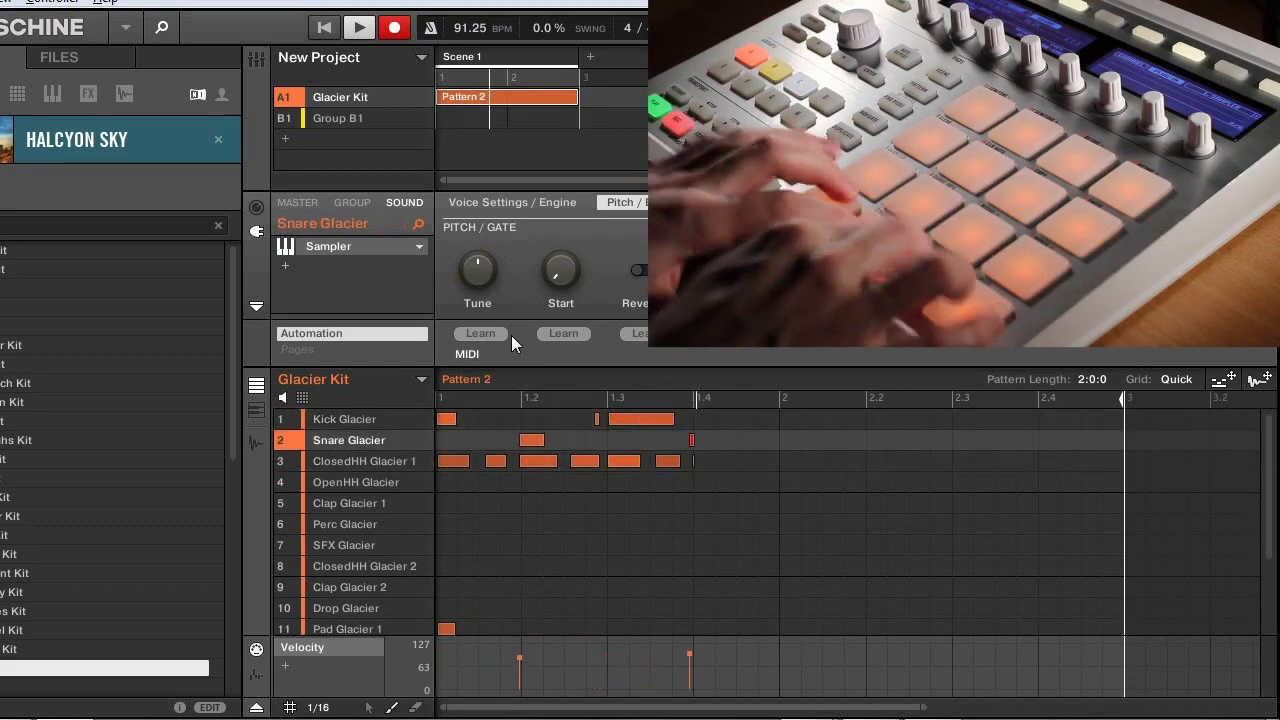
Step: Record kick, snare, closed hi-hat and clap hits into Pattern 2, then stop recording
{"action": "left_click", "coordinate": [344, 419]}
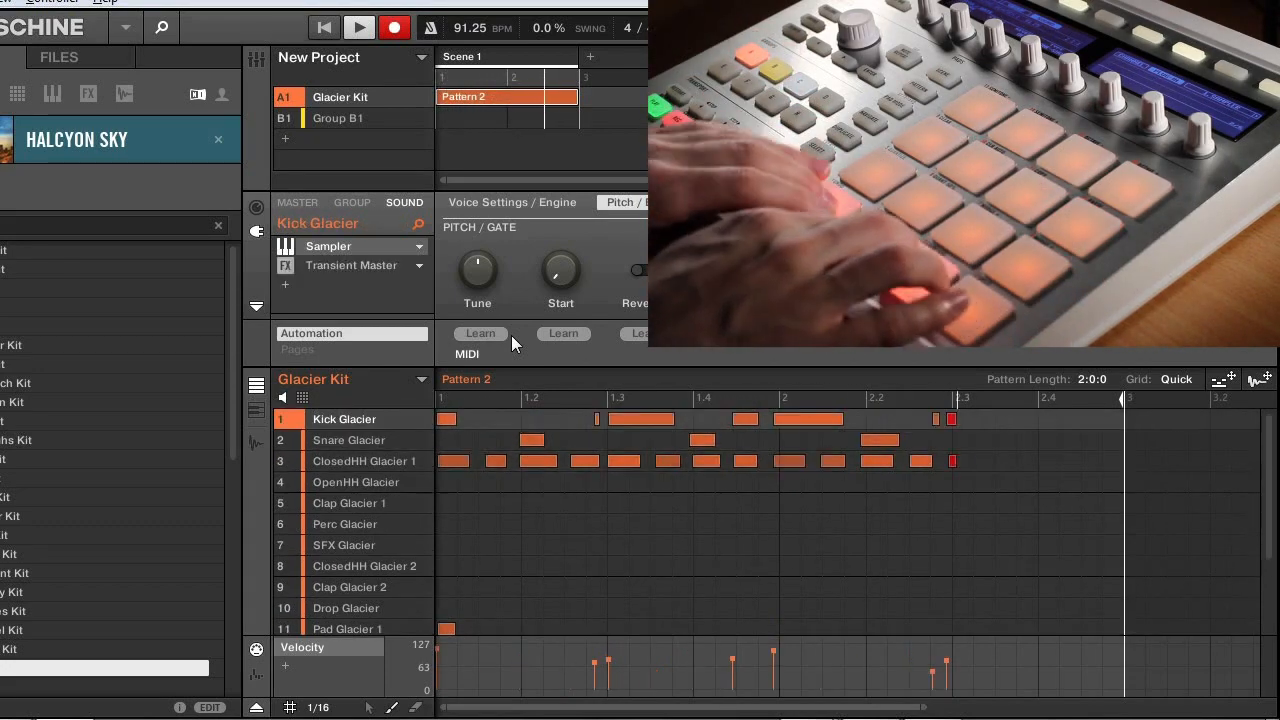
{"action": "left_click", "coordinate": [364, 461]}
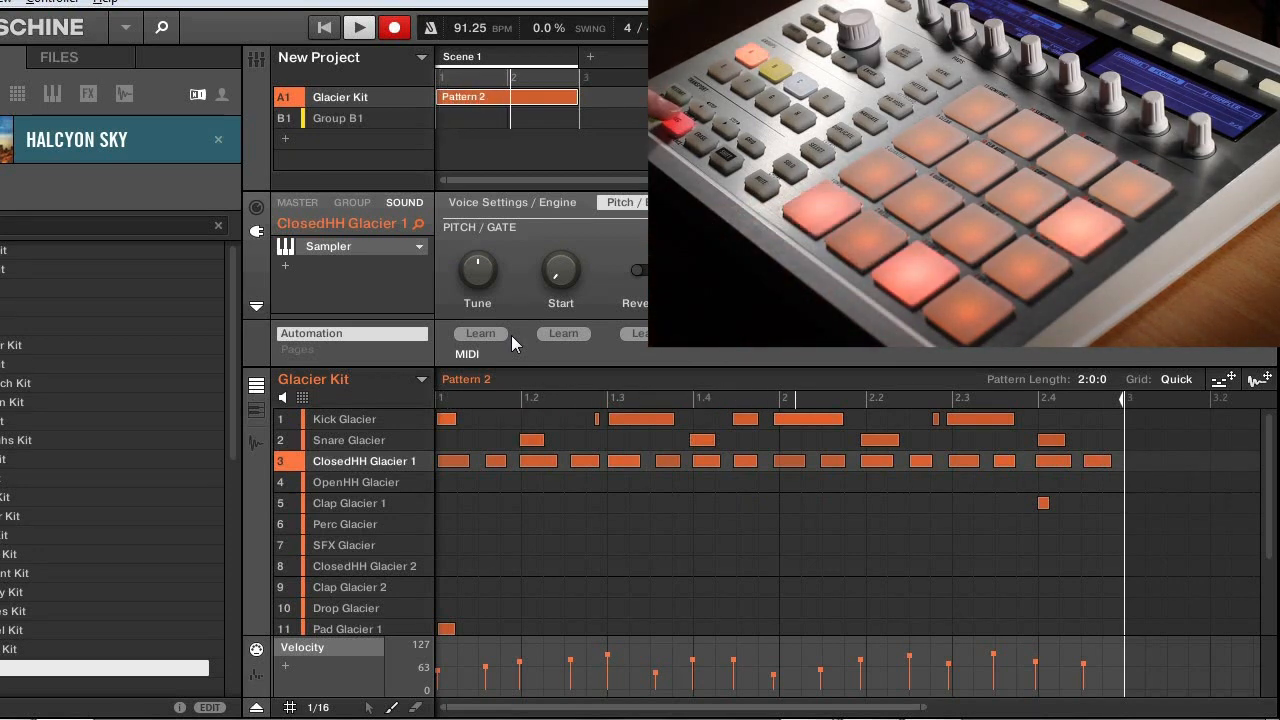
{"action": "left_click", "coordinate": [357, 27]}
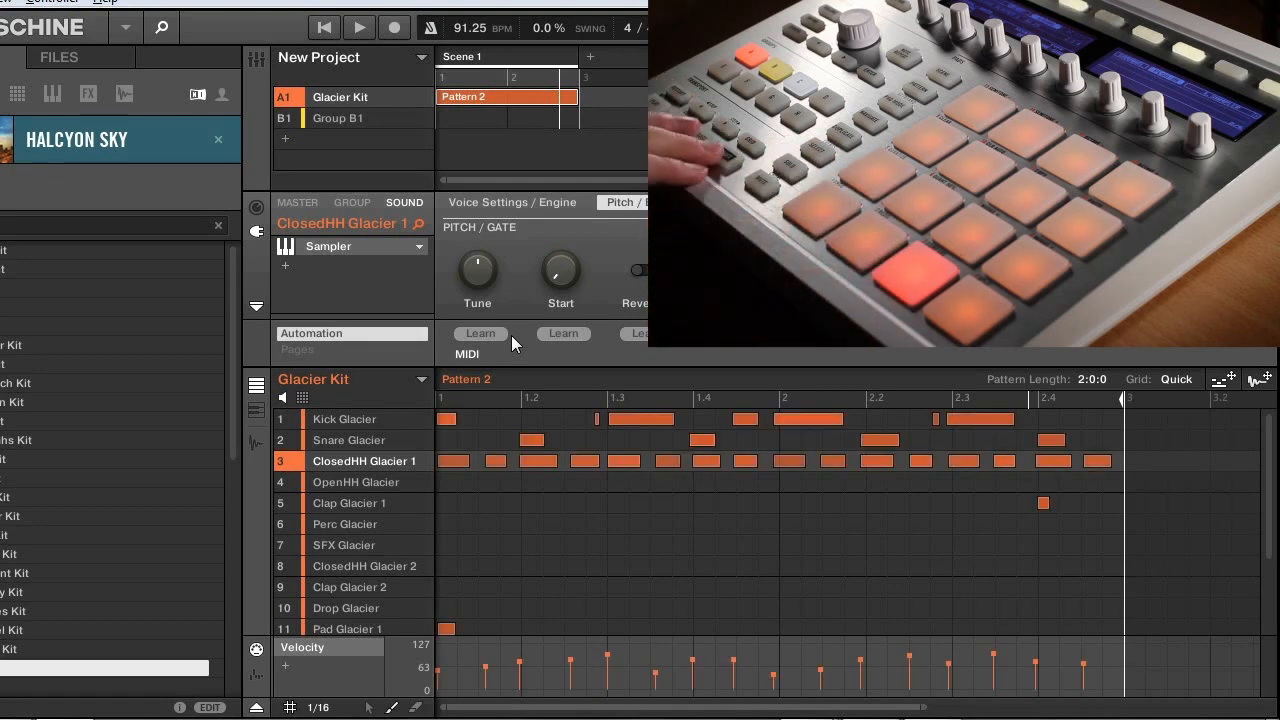
Step: Step-undo the clap, final snare and last closed hi-hat hits at bar two's end
{"action": "left_click", "coordinate": [349, 503]}
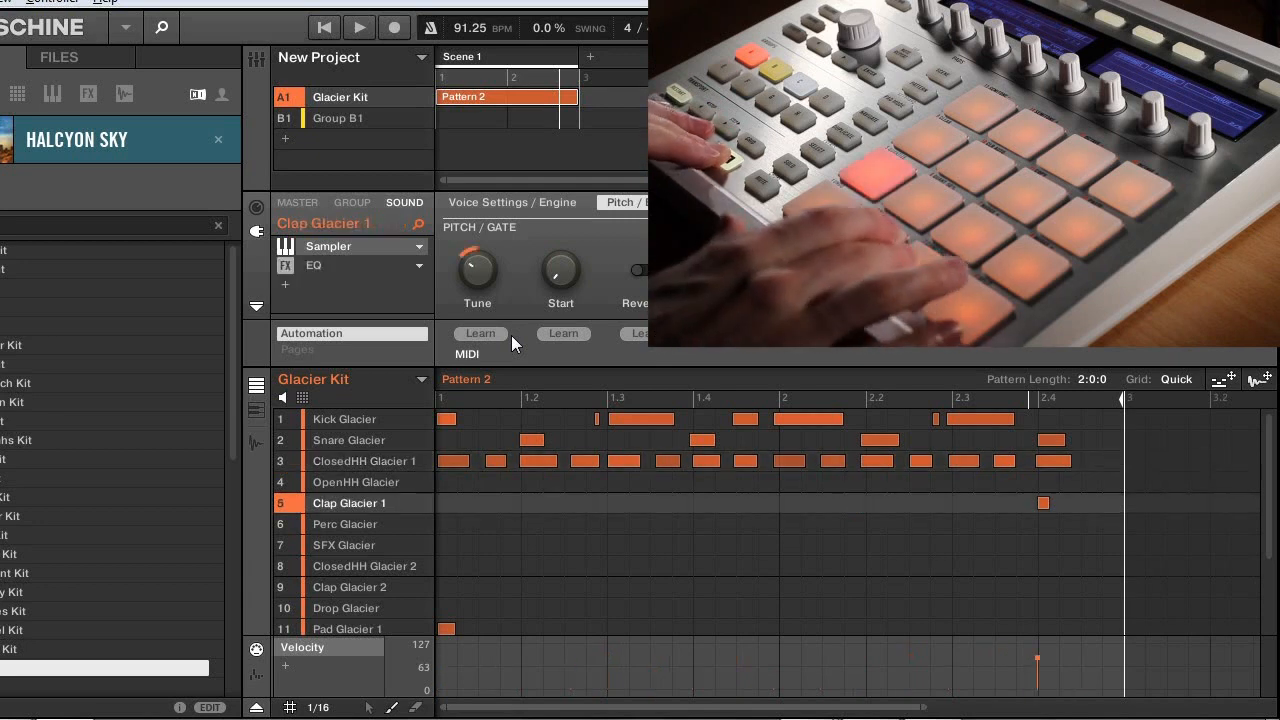
{"action": "left_click", "coordinate": [364, 461]}
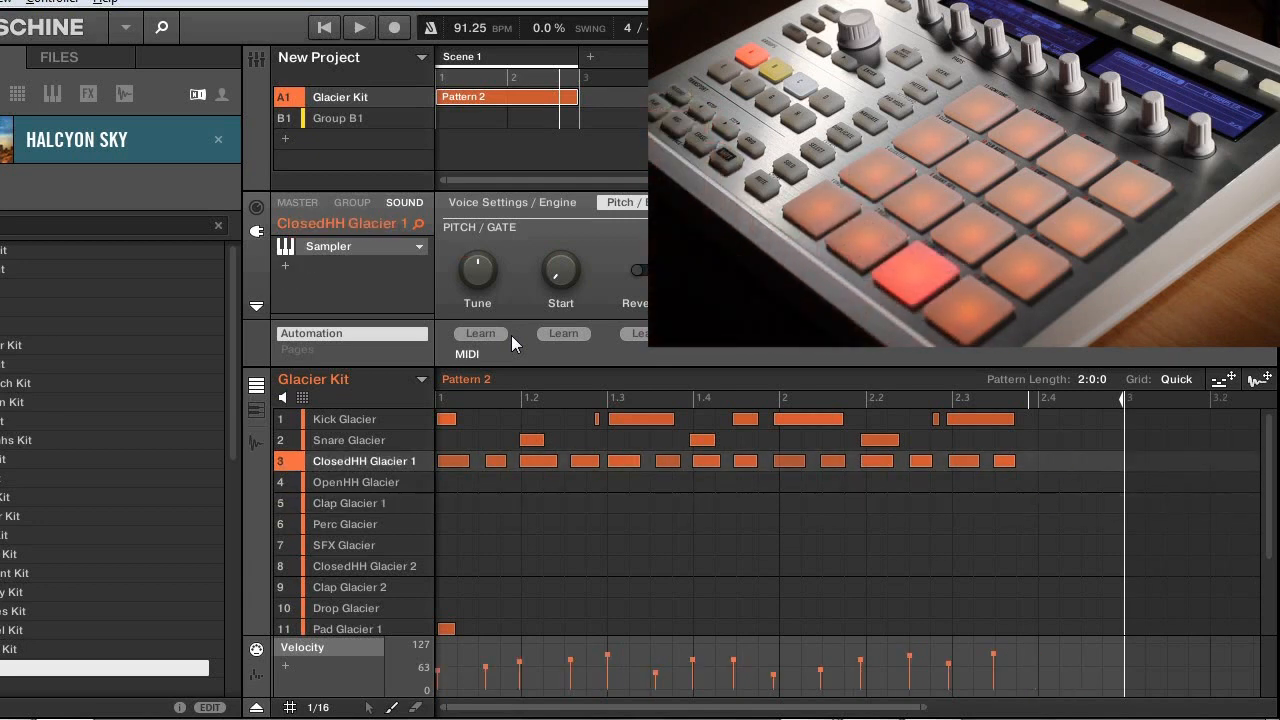